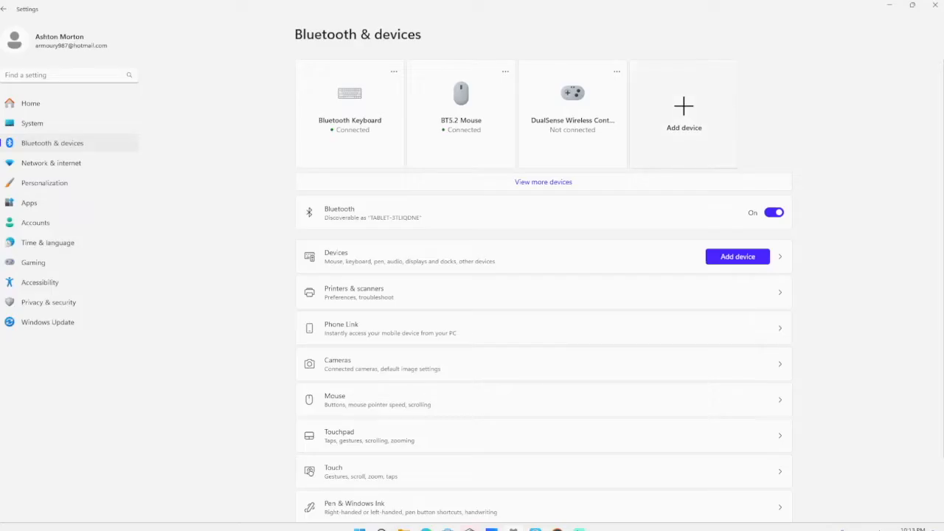
# - Add a new device and choose Bluetooth to list nearby discoverable devices
pyautogui.click(737, 255)
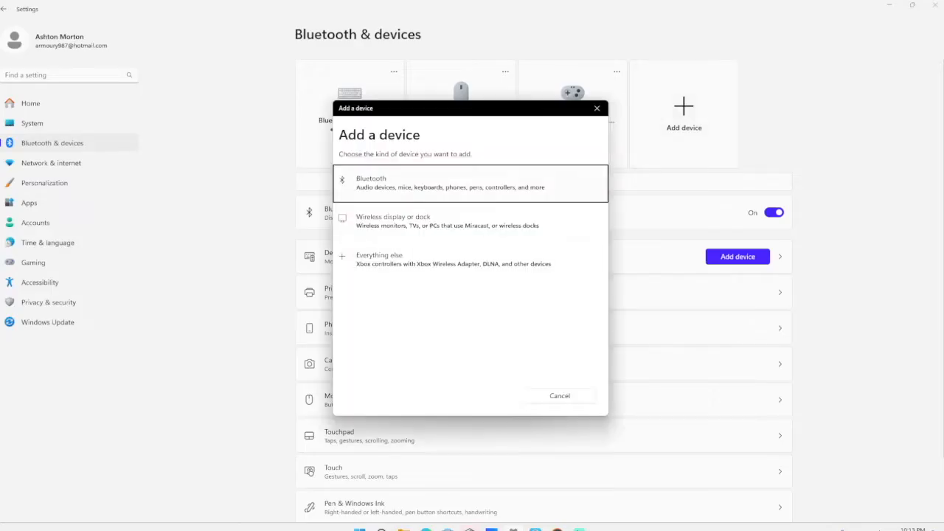
pyautogui.click(469, 182)
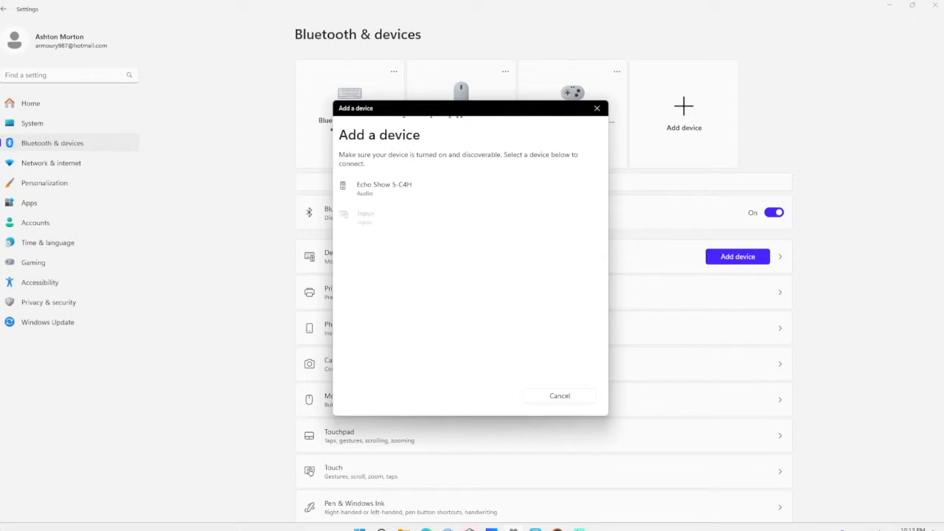
# - Try pairing Nintendo RVL-CNT-01 with PIN 0000, then cancel after the failure
pyautogui.click(383, 217)
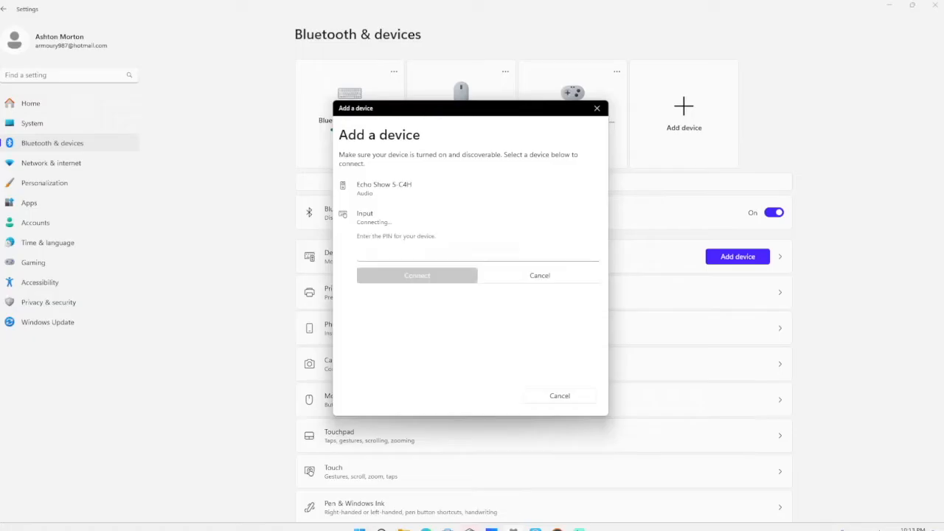
pyautogui.click(478, 253)
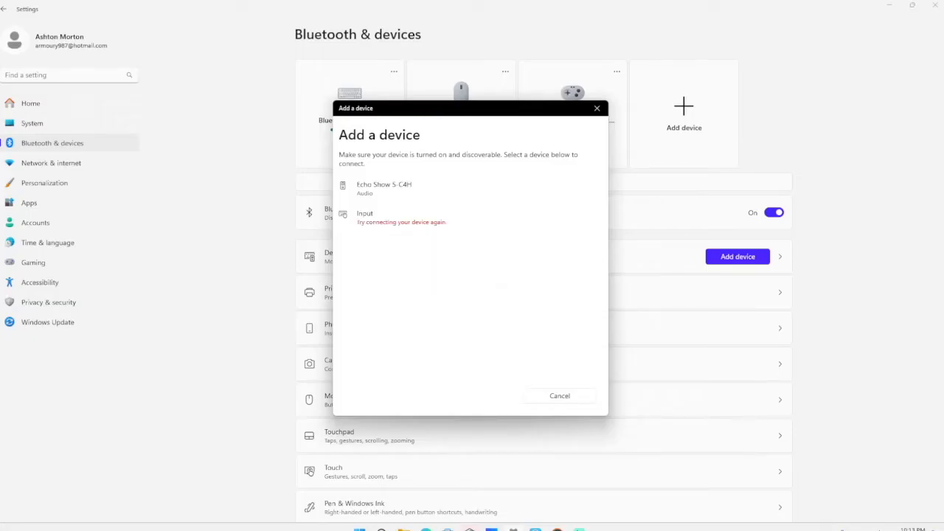
pyautogui.click(391, 217)
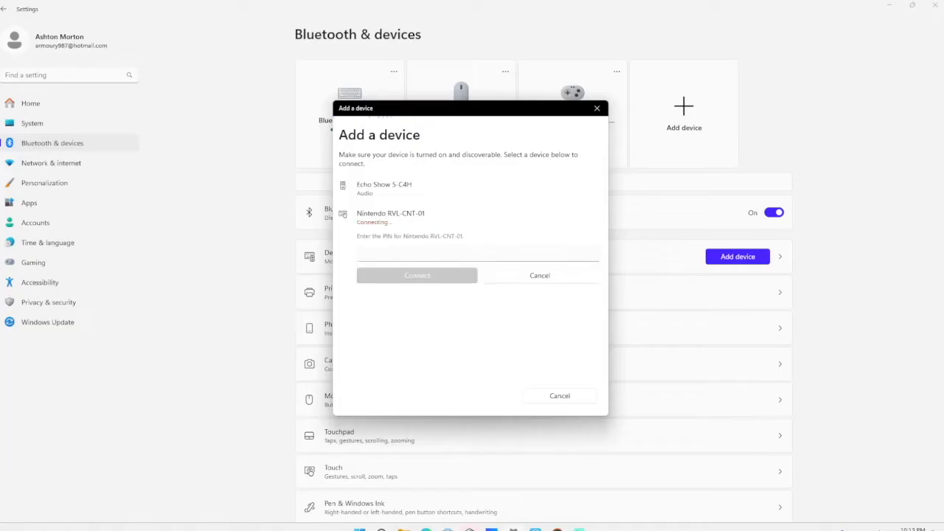
pyautogui.write('0000')
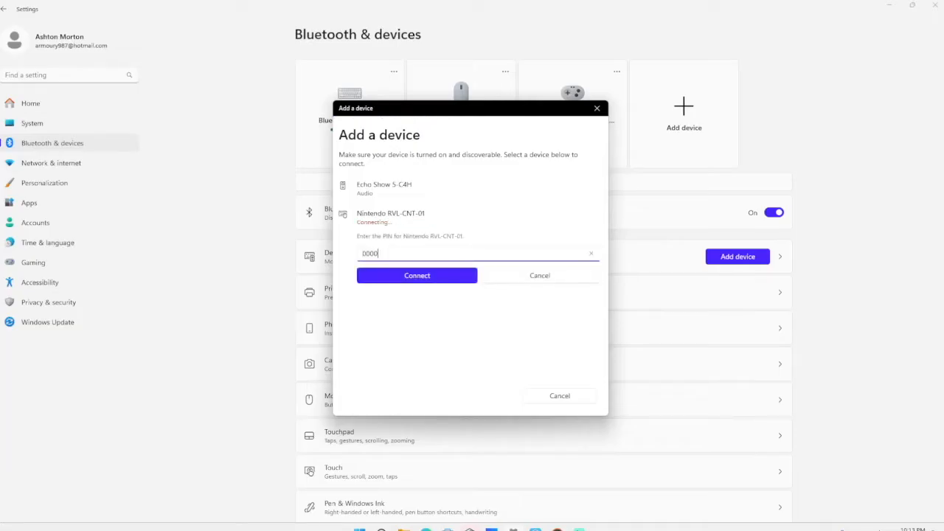
pyautogui.click(416, 275)
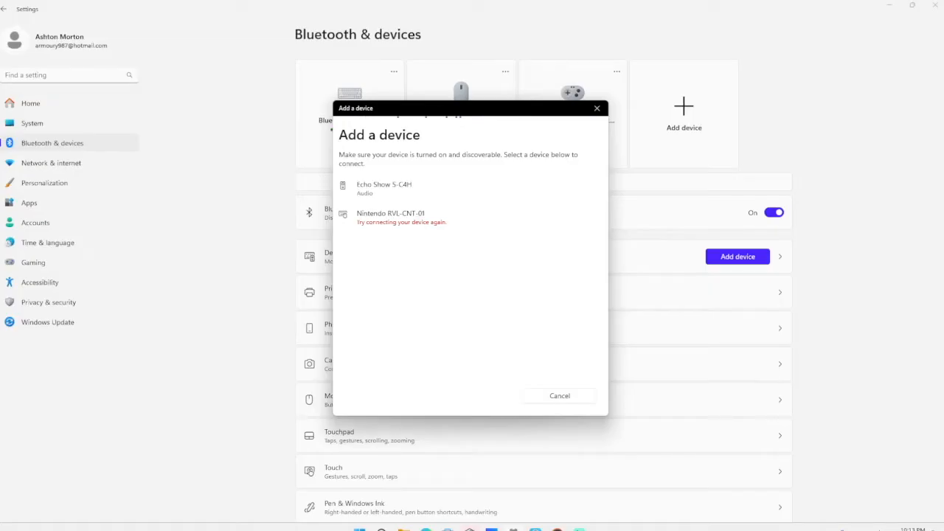
pyautogui.click(559, 395)
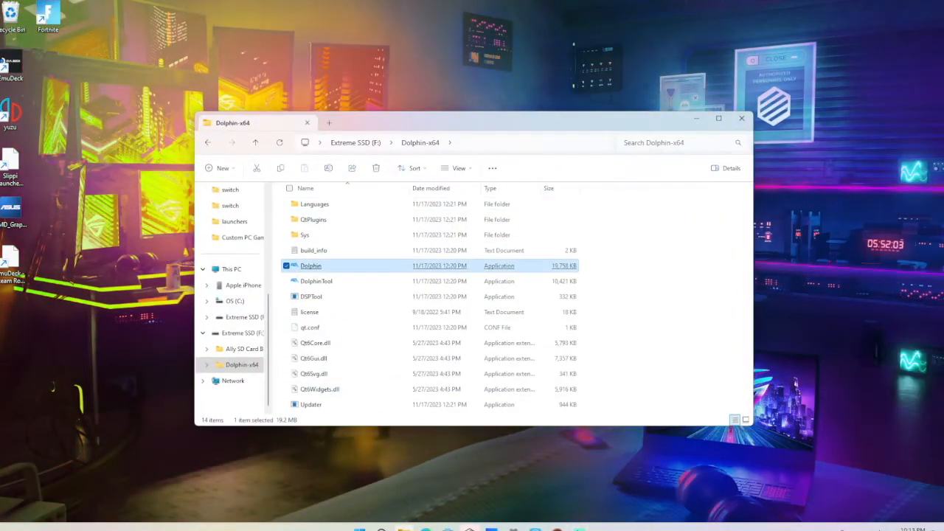
# - Start Dolphin.exe from the Dolphin-x64 folder
pyautogui.doubleClick(310, 265)
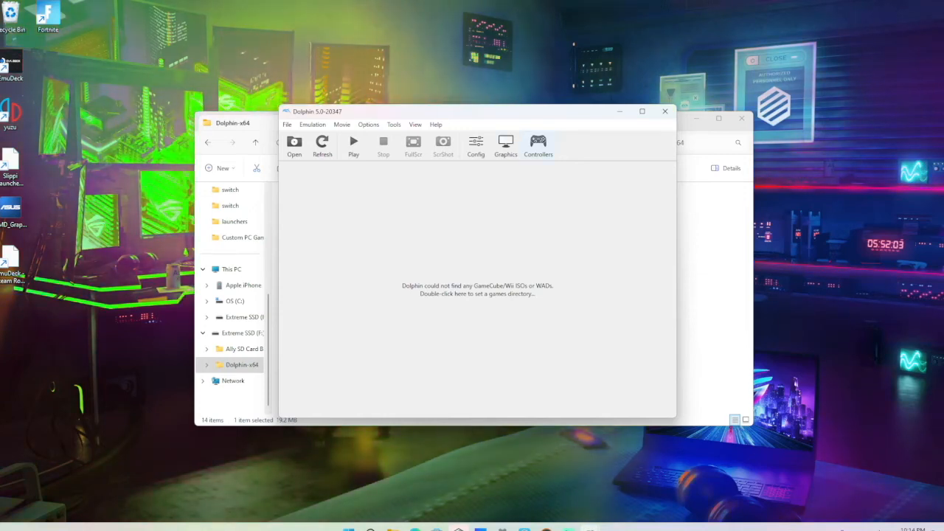
# - Choose Real Wii Remote as the Wii Remote 1 source in Controllers, then close
pyautogui.click(538, 146)
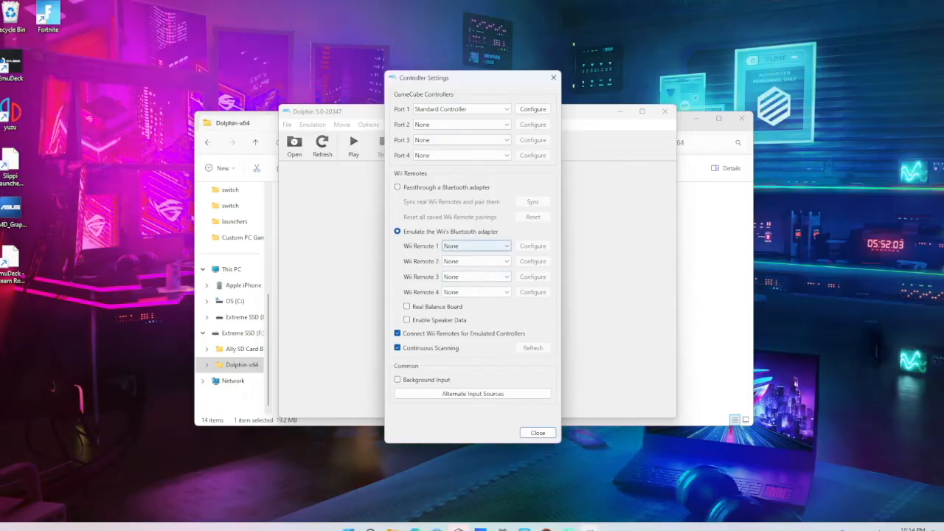
pyautogui.click(476, 246)
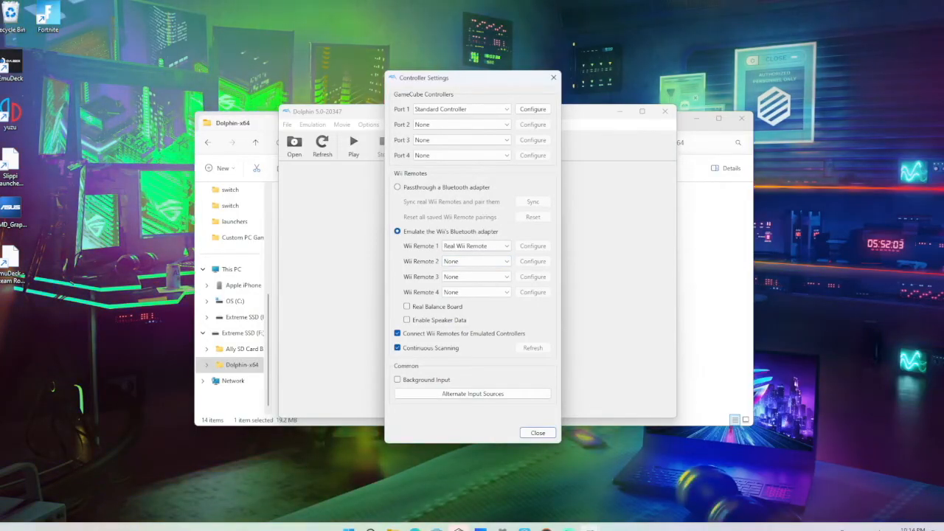
pyautogui.click(537, 433)
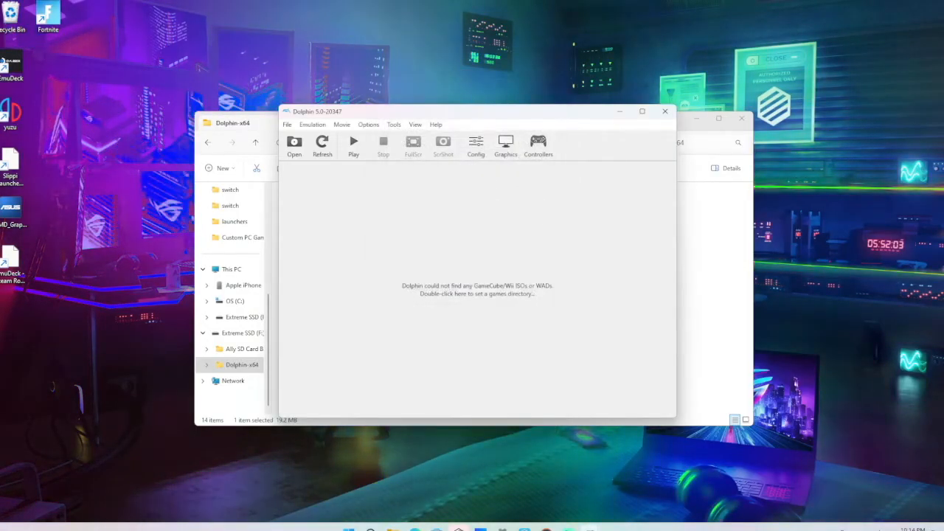